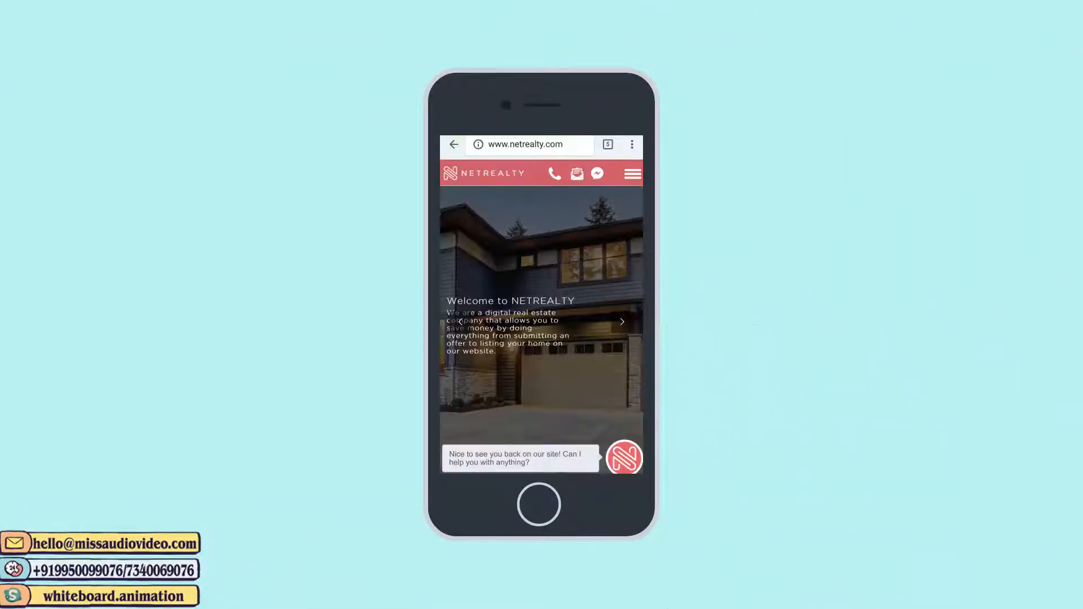
- Open the NetRealty mobile menu and choose Home Valuation
click(631, 174)
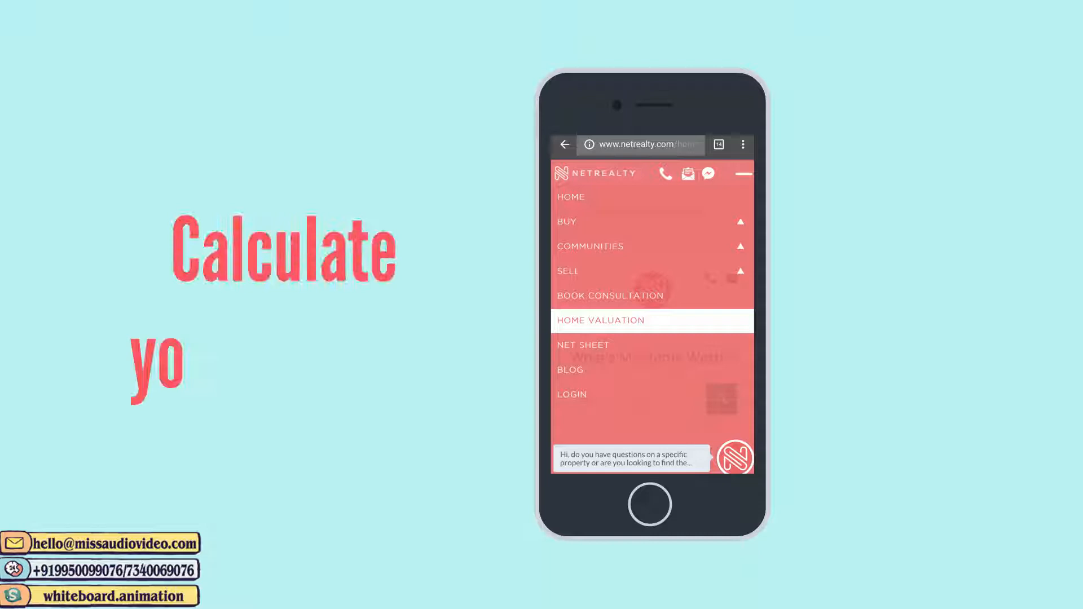